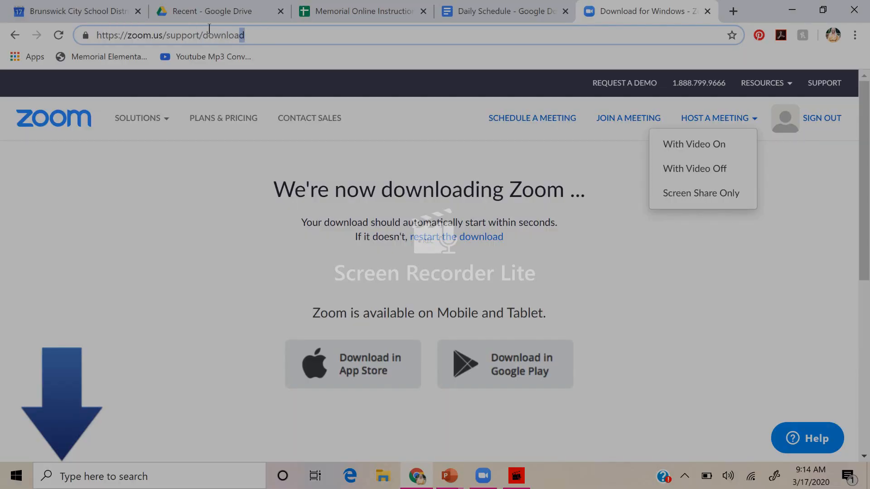
# Step: Search Google for 'zoom download' and start downloading the Zoom installer from Zoom's download page
pyautogui.write('zoom download')
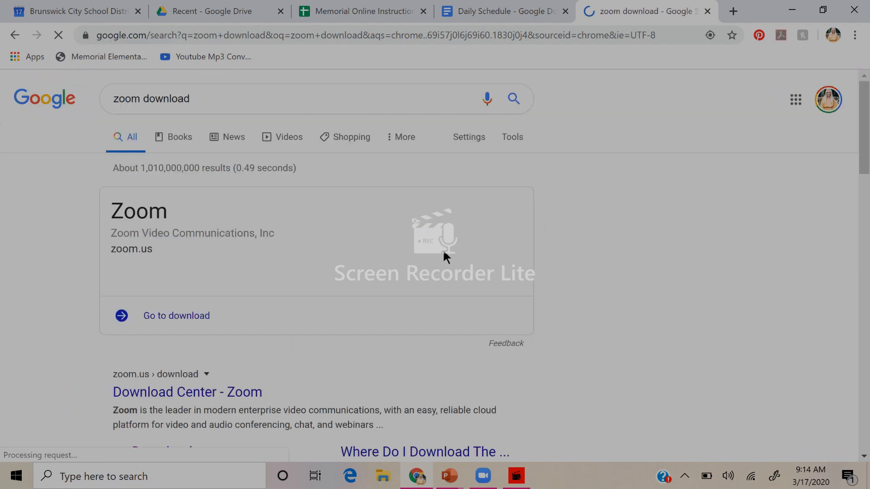
pyautogui.scroll(-3)
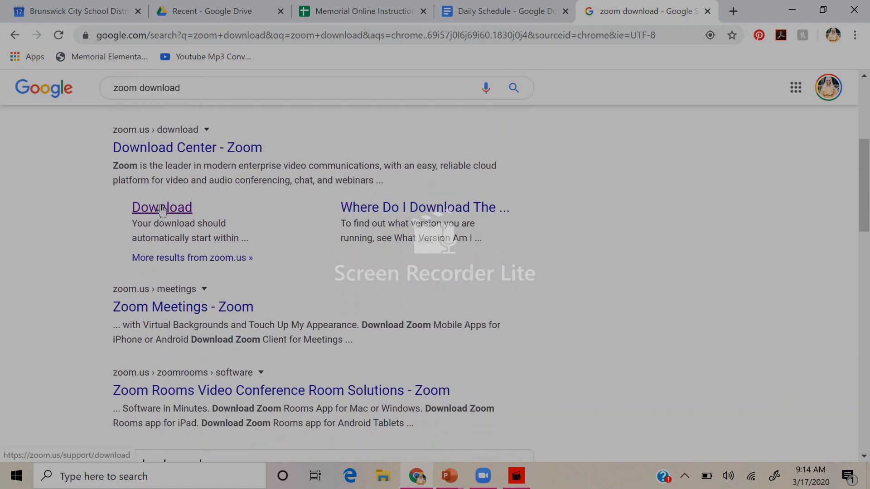
pyautogui.click(161, 207)
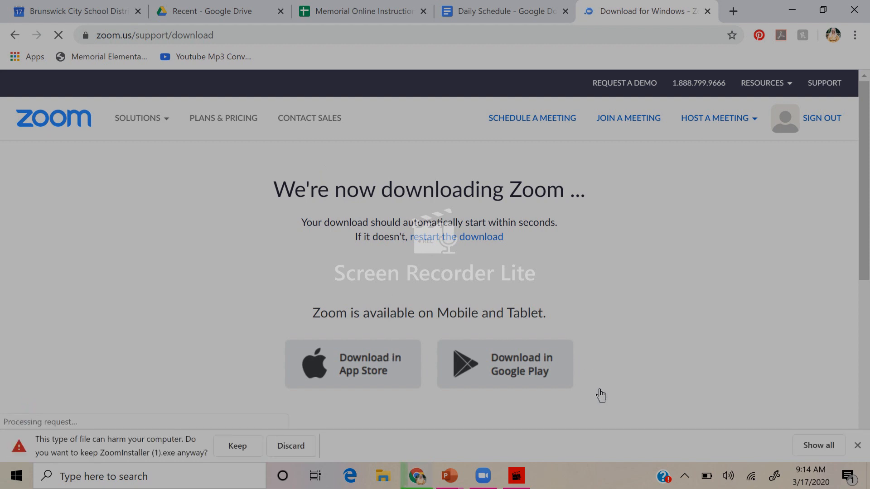
pyautogui.moveTo(250, 376)
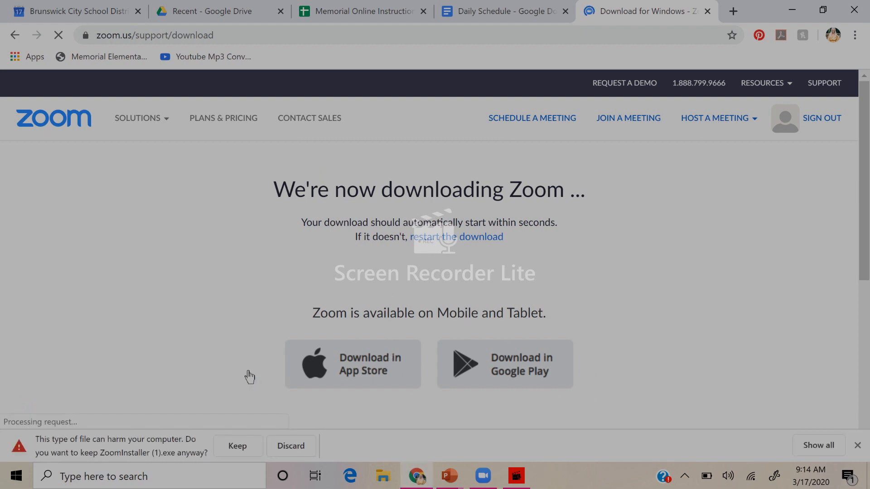
pyautogui.moveTo(188, 402)
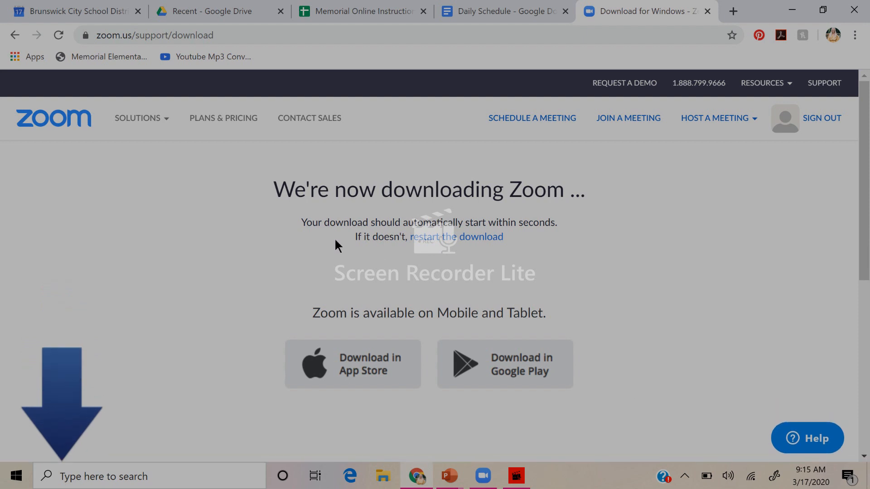
pyautogui.moveTo(308, 260)
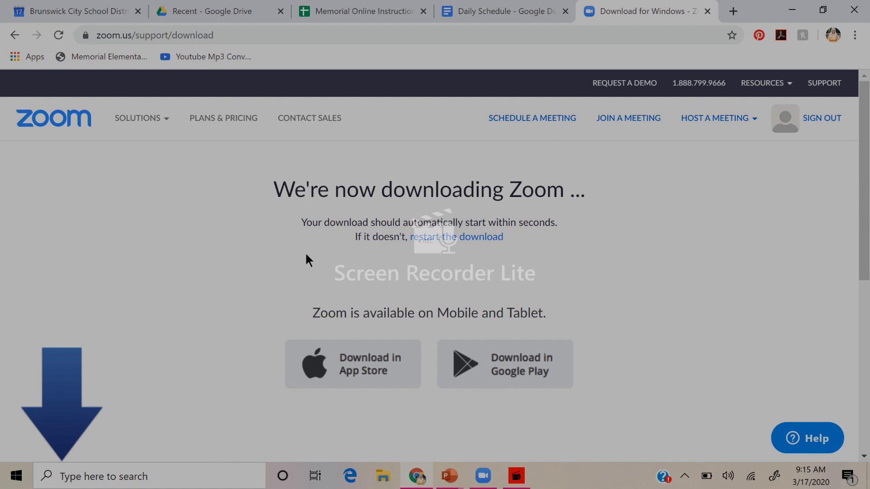
pyautogui.moveTo(360, 279)
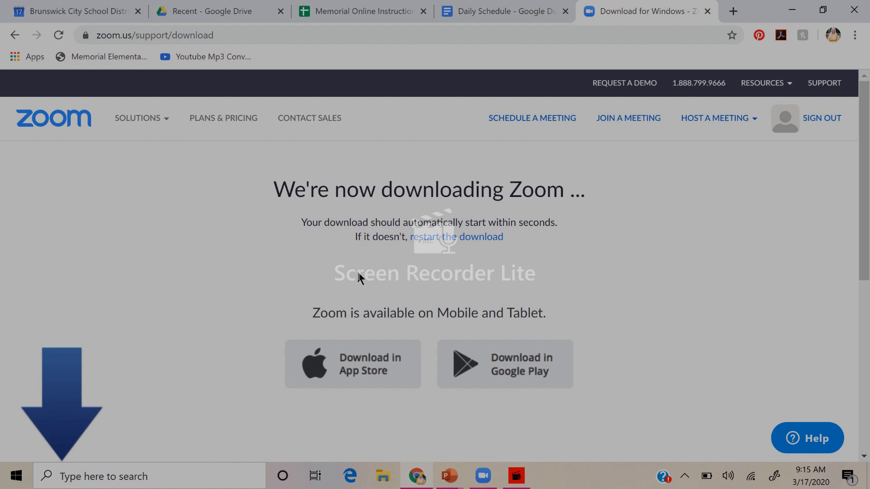
# Step: Launch the Zoom desktop app from Windows search and bring up its Join Meeting dialog
pyautogui.click(481, 476)
pyautogui.write('zoom')
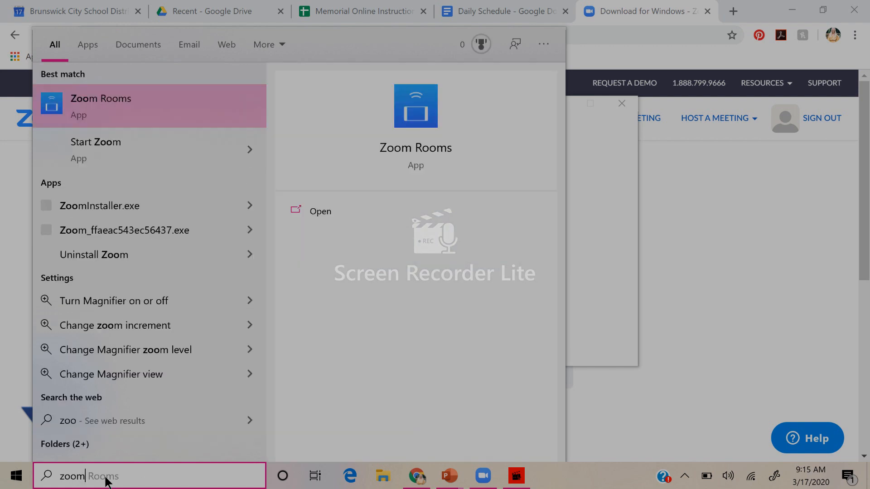
pyautogui.press('Backspace')
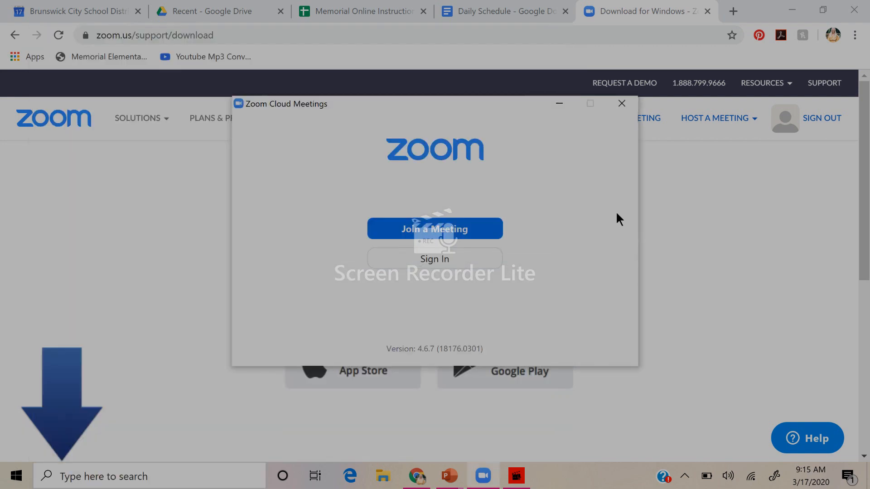
pyautogui.click(621, 103)
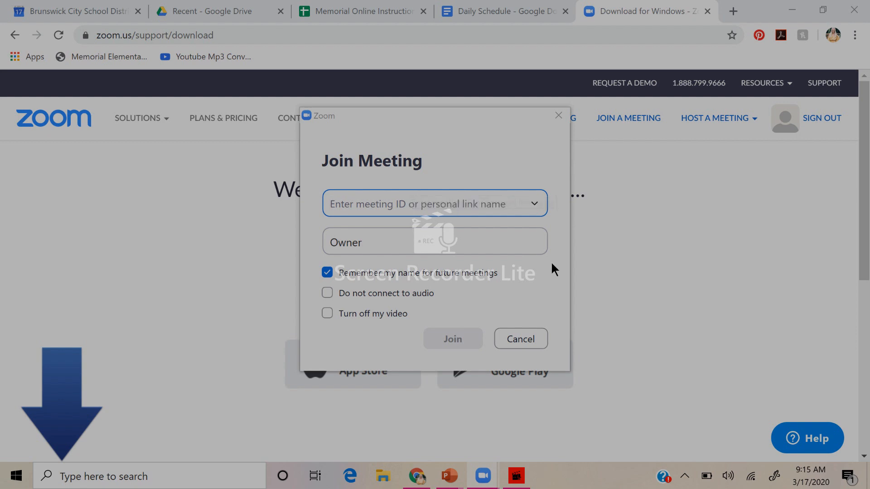
pyautogui.moveTo(373, 185)
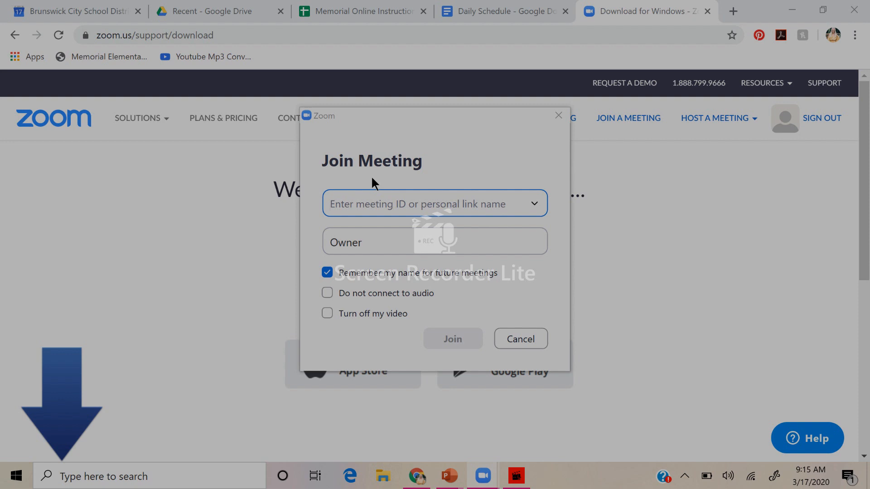
pyautogui.moveTo(519, 326)
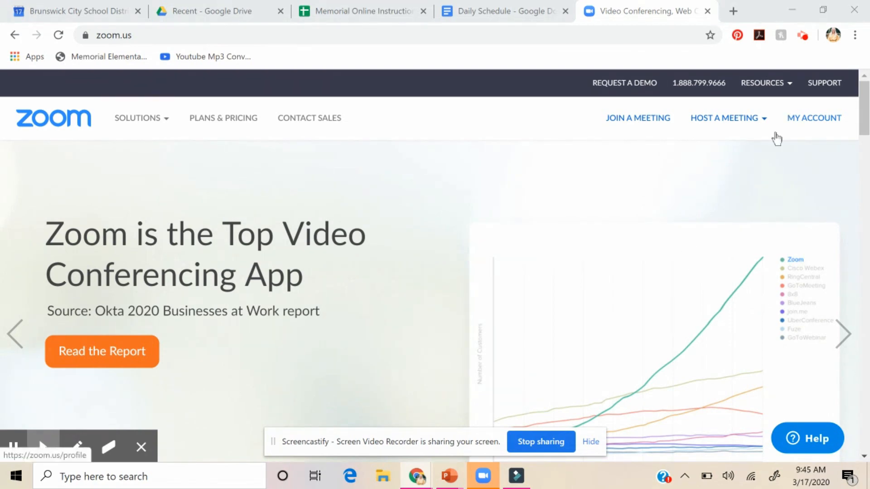
pyautogui.moveTo(803, 131)
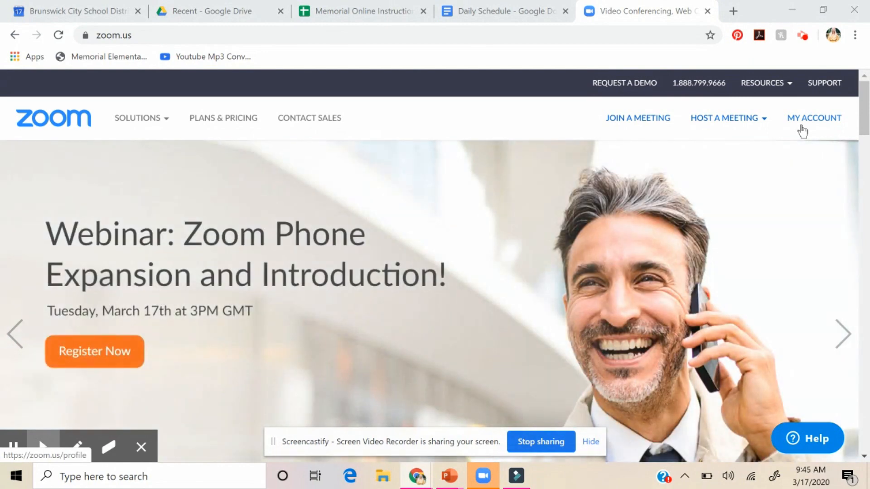
# Step: Go from My Account to the Meetings list, then to Schedule a New Meeting
pyautogui.click(813, 118)
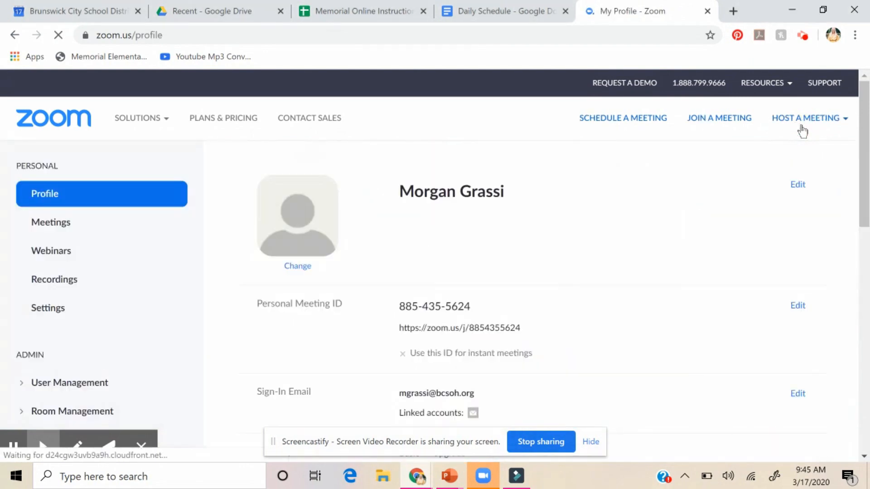
pyautogui.click(805, 117)
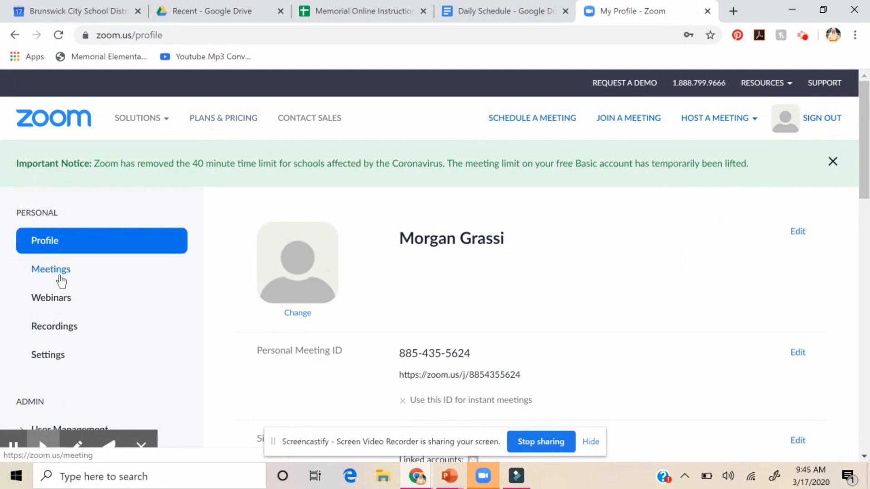
pyautogui.click(51, 269)
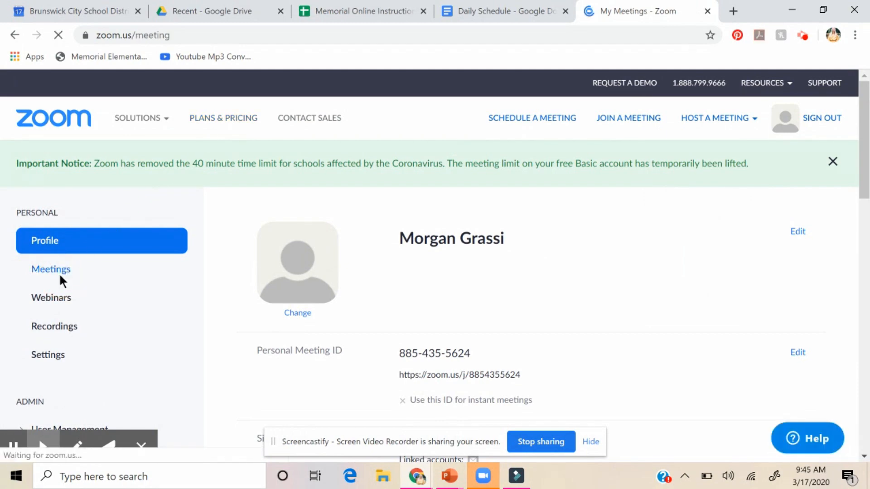
pyautogui.click(50, 269)
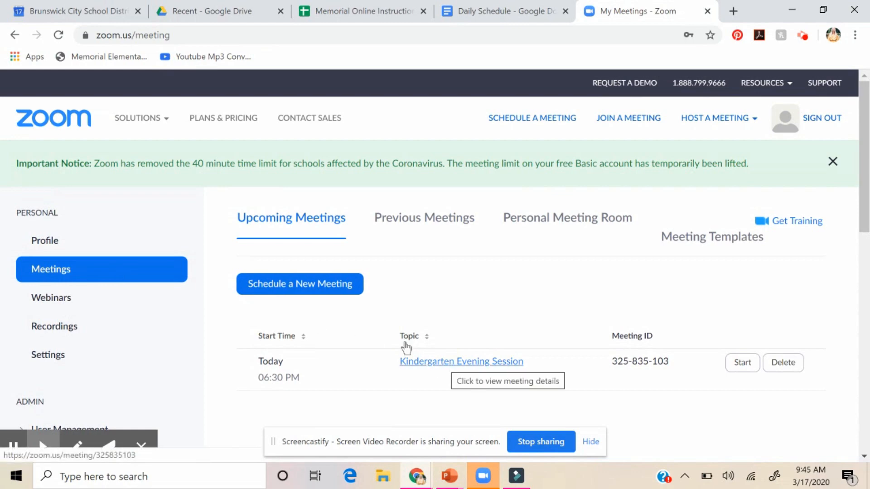
pyautogui.click(300, 284)
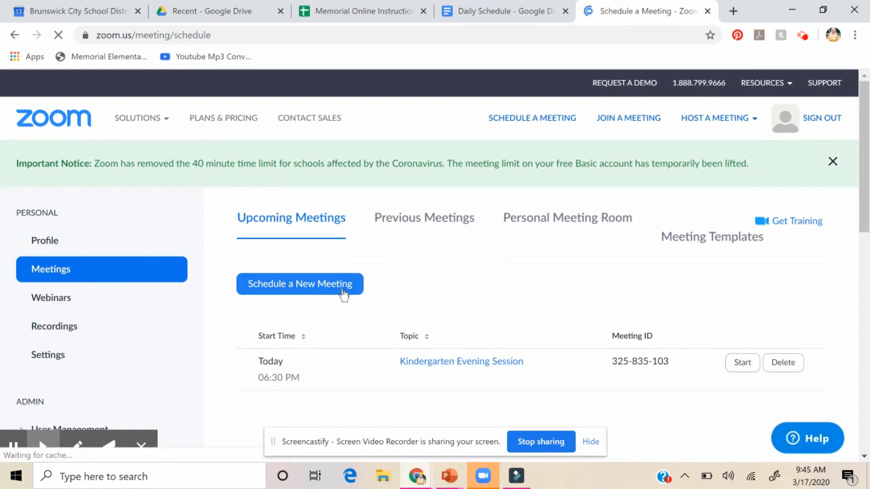
# Step: Set the topic to 'Kindergarten Morning Session', date 03/18/2020, start time and 0-hour duration
pyautogui.click(300, 283)
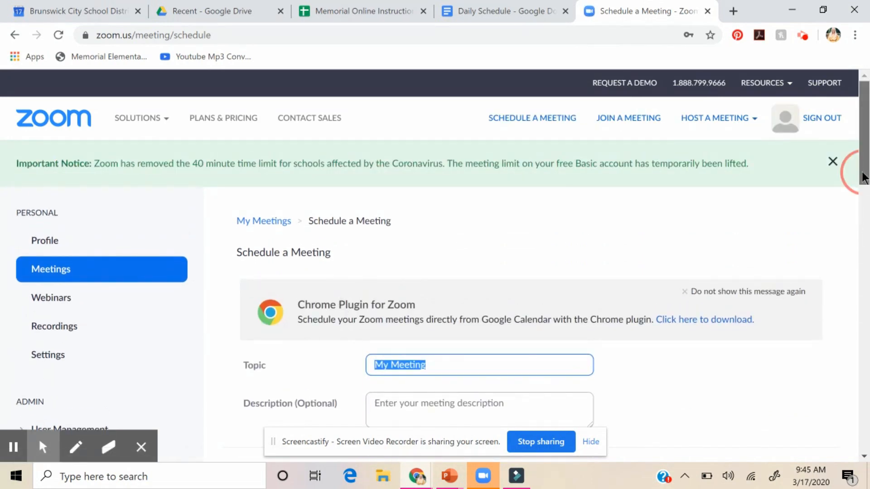
pyautogui.write('Ki')
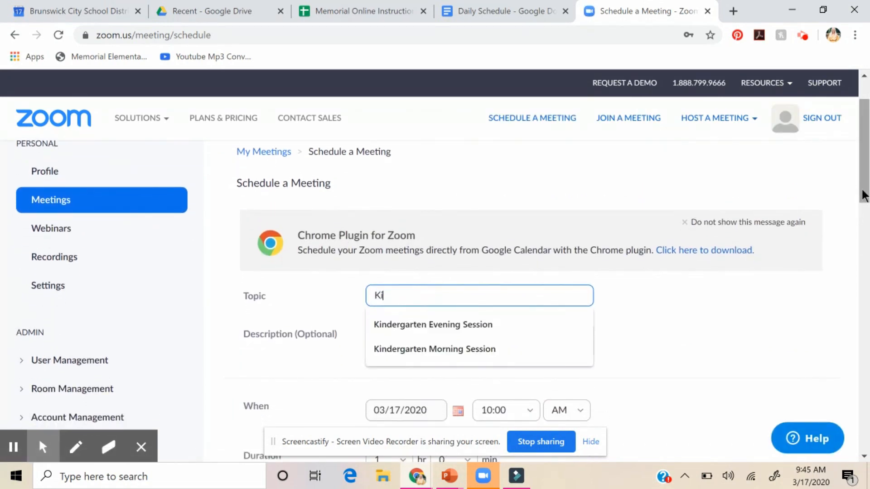
pyautogui.click(434, 349)
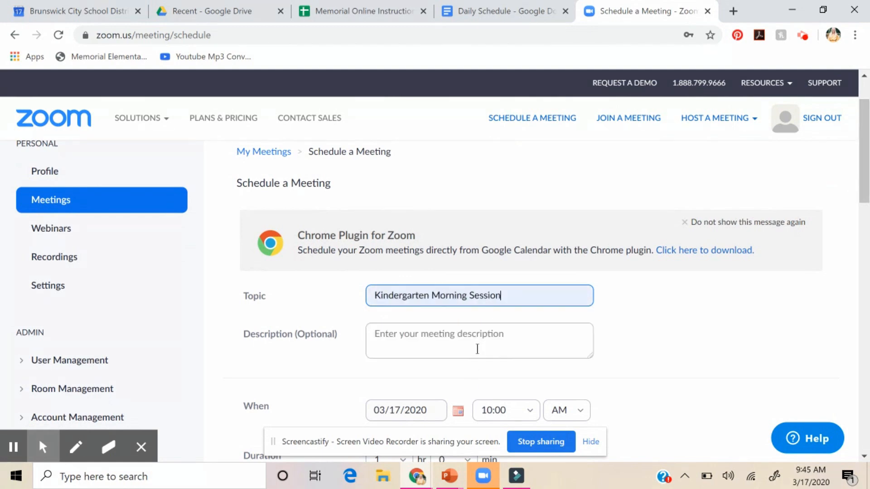
pyautogui.scroll(-3)
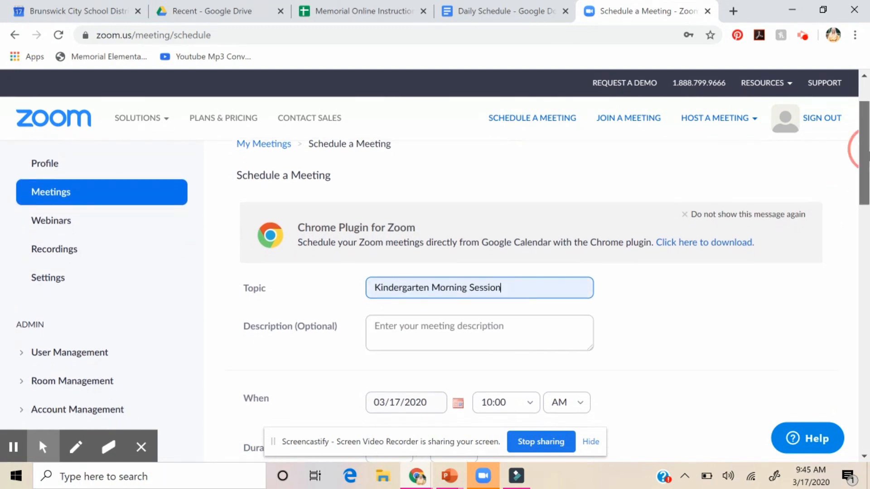
pyautogui.scroll(-3)
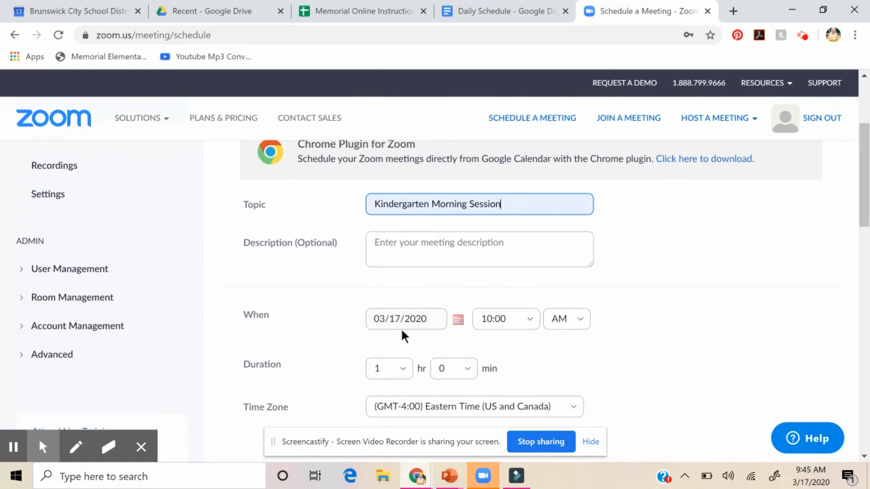
pyautogui.click(406, 318)
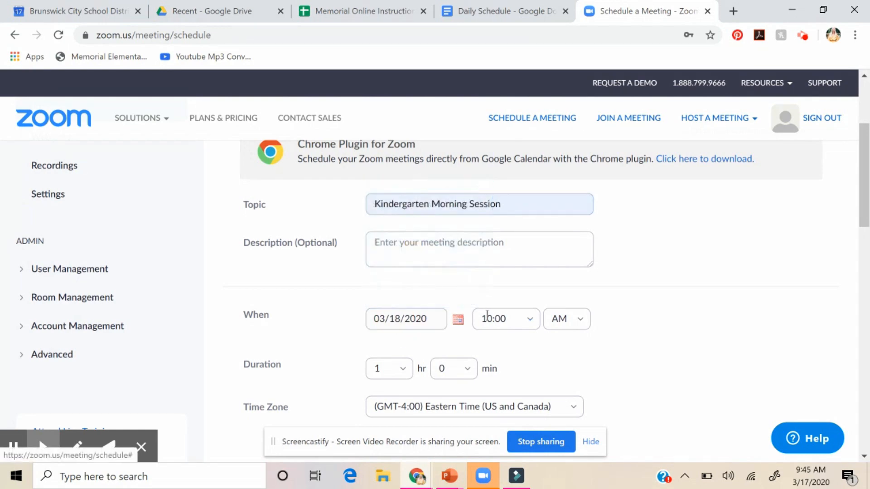
pyautogui.click(503, 319)
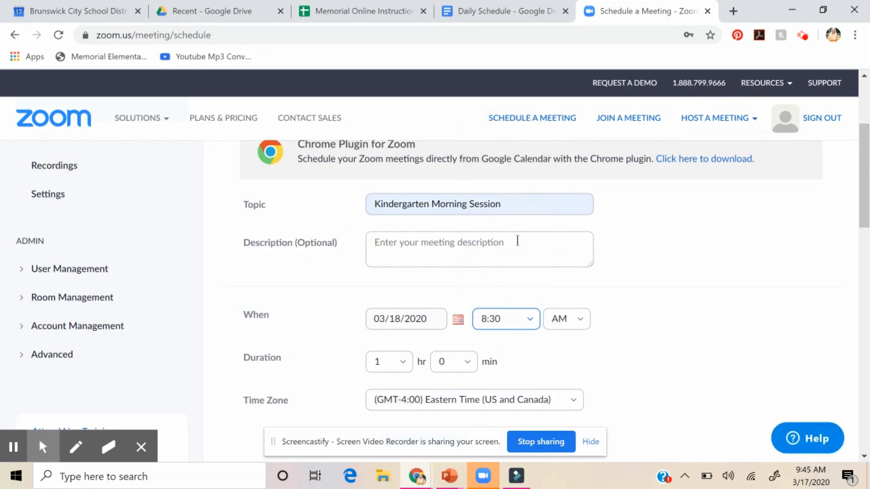
pyautogui.click(388, 361)
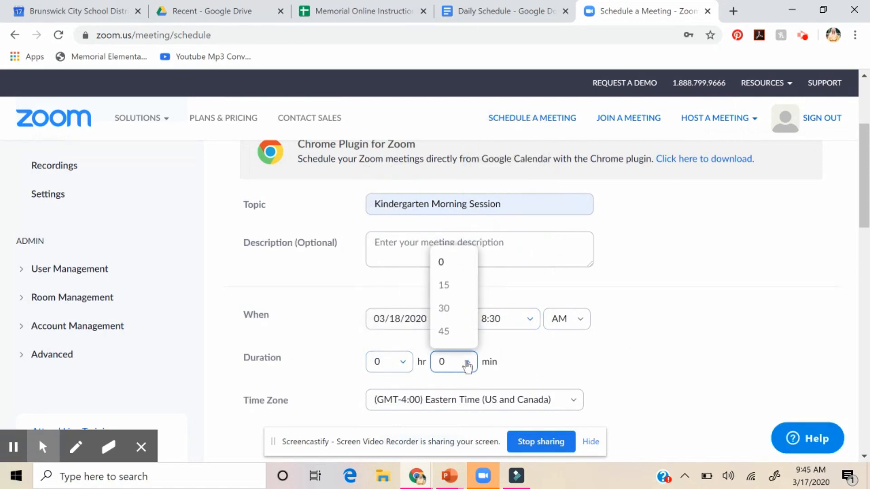
pyautogui.click(443, 308)
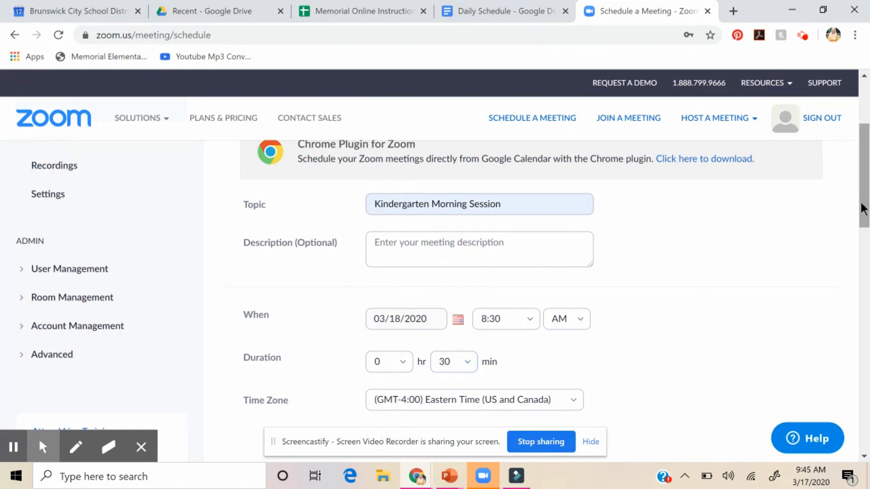
# Step: Turn on host and participant video, save the meeting, and add it to Google Calendar
pyautogui.scroll(-3)
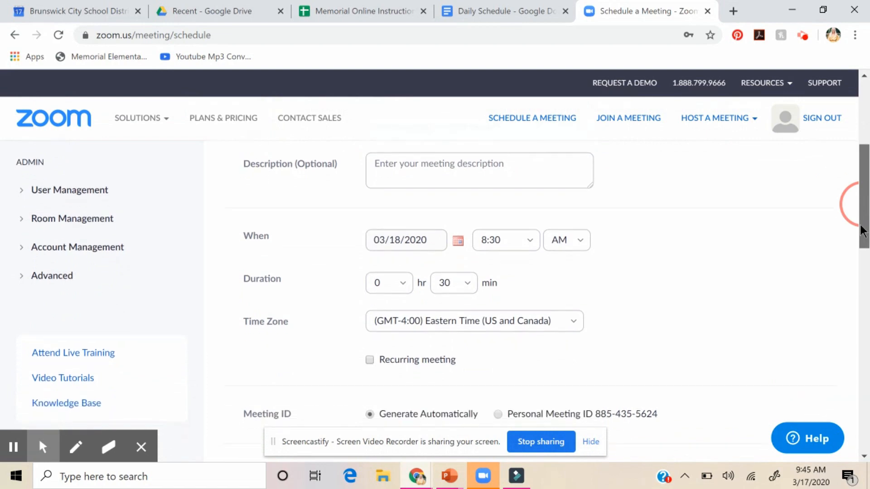
pyautogui.scroll(-3)
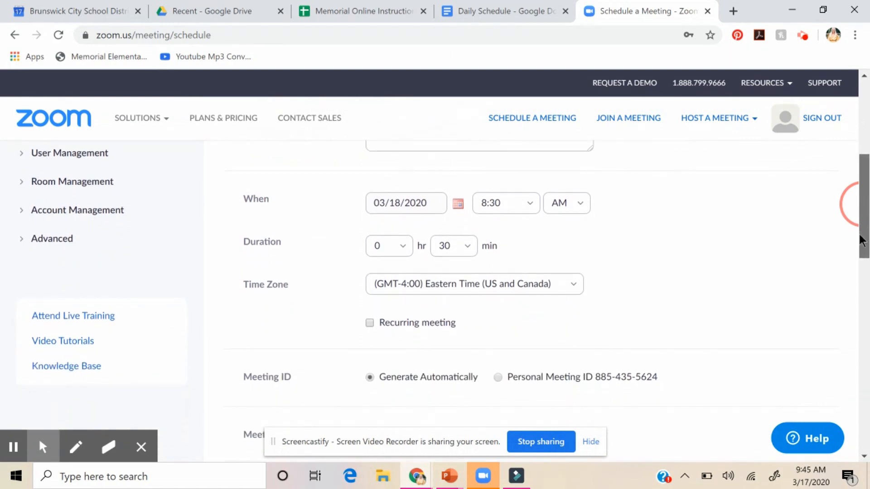
pyautogui.scroll(-3)
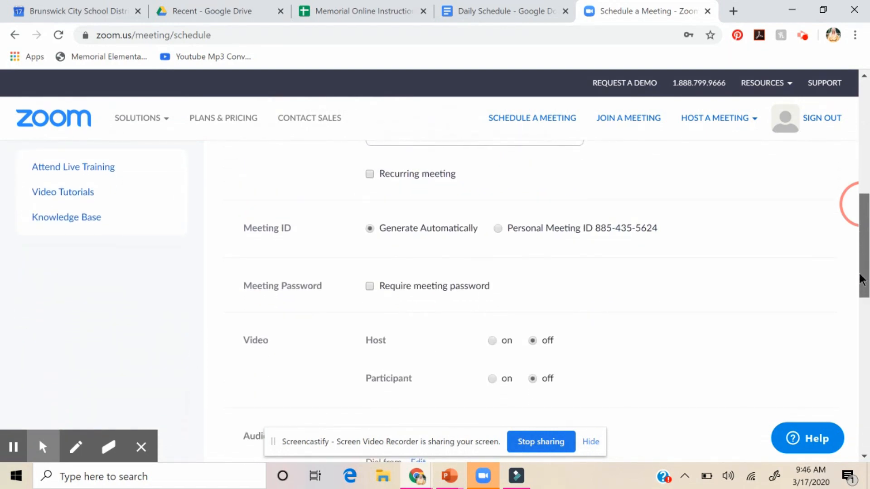
pyautogui.scroll(-3)
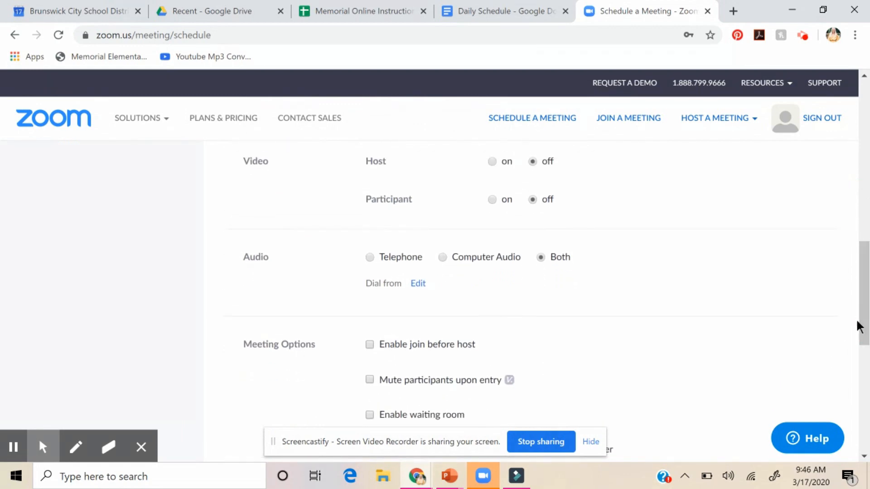
pyautogui.click(492, 161)
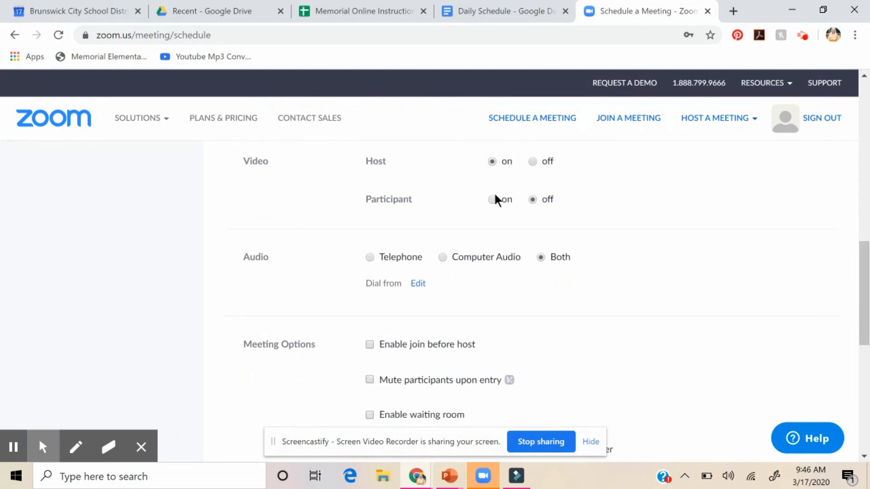
pyautogui.click(491, 199)
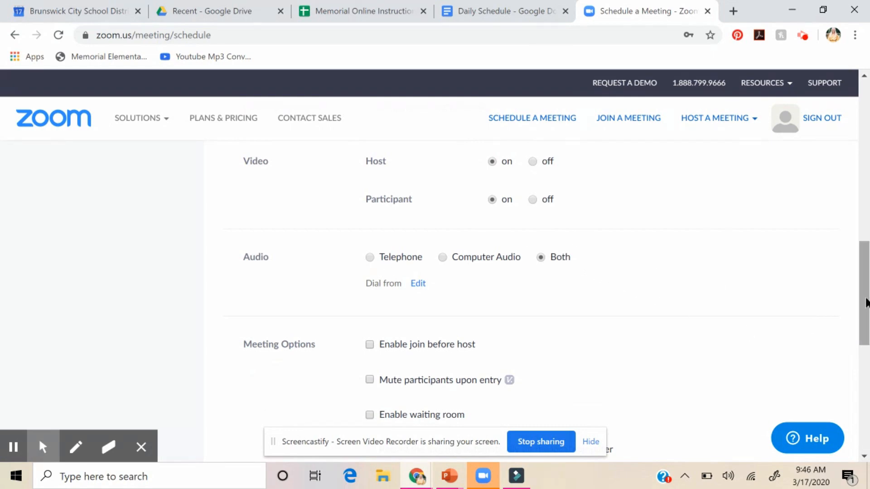
pyautogui.scroll(-3)
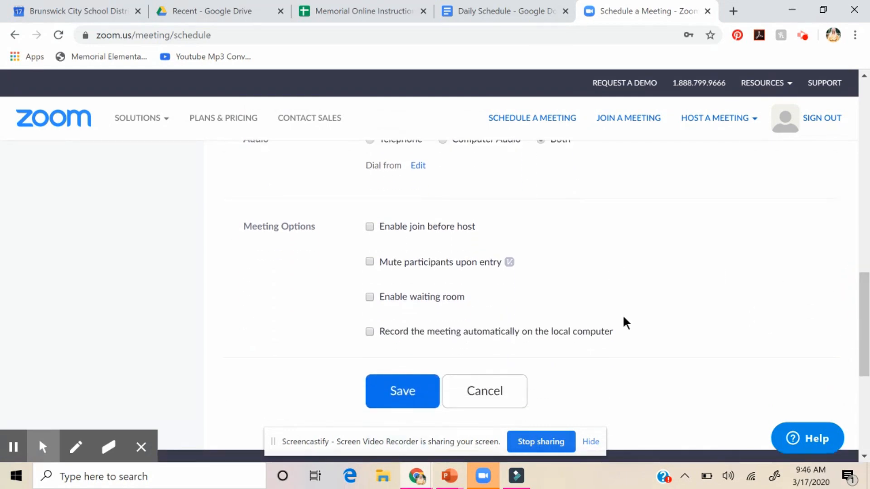
pyautogui.moveTo(430, 231)
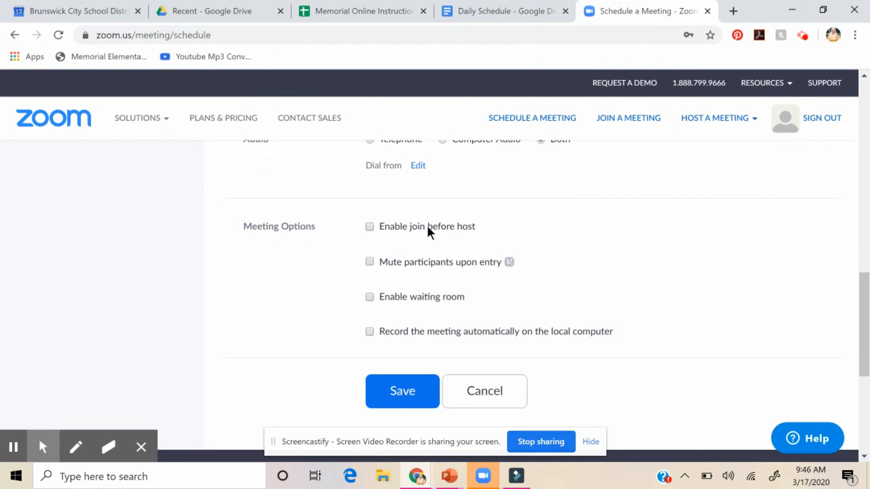
pyautogui.moveTo(373, 349)
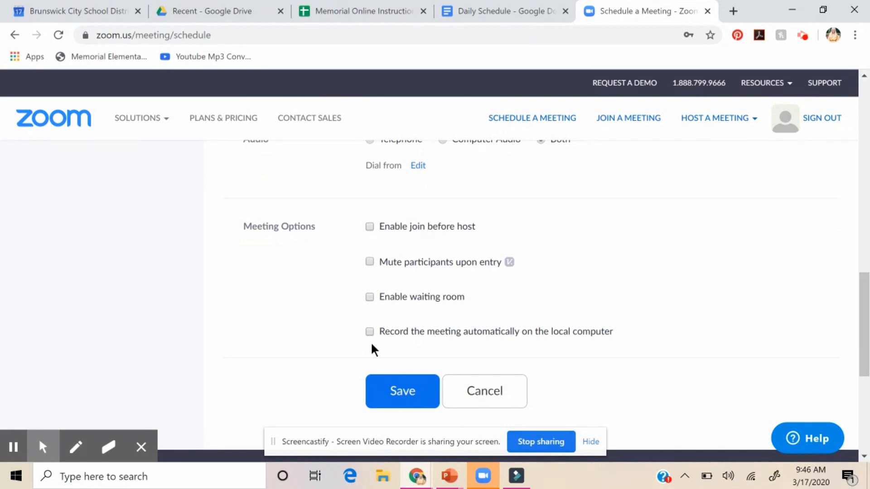
pyautogui.moveTo(543, 371)
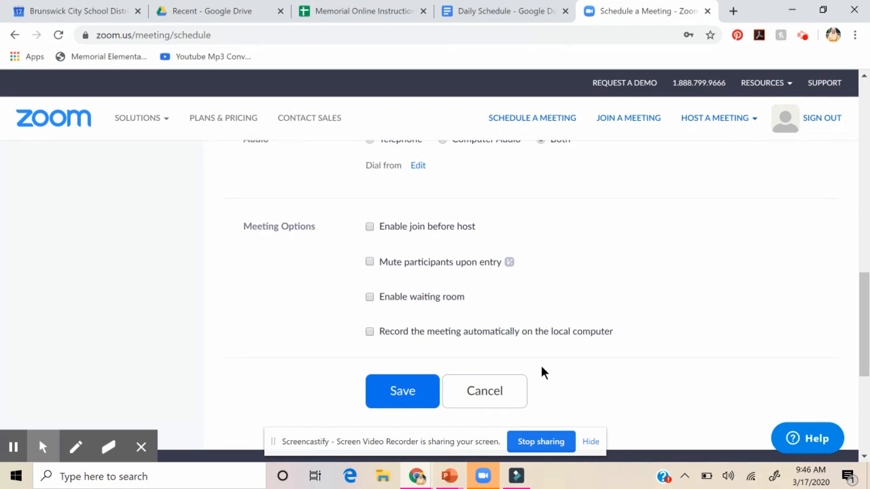
pyautogui.moveTo(543, 332)
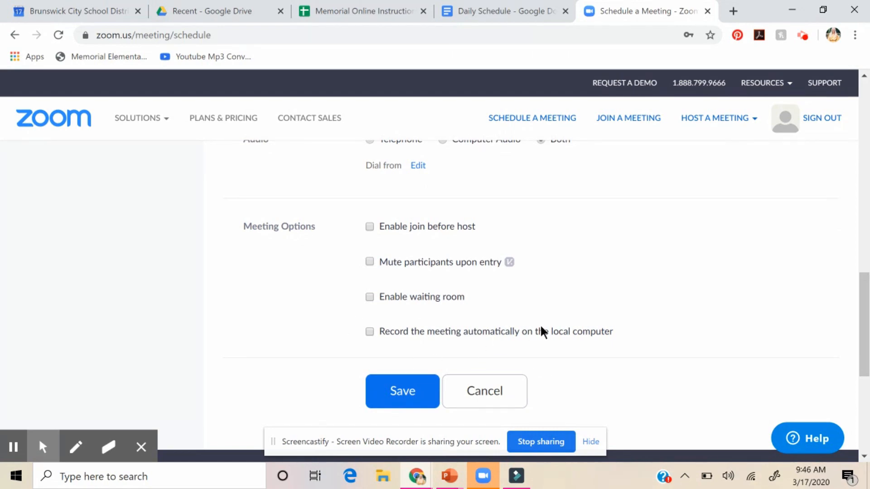
pyautogui.moveTo(666, 270)
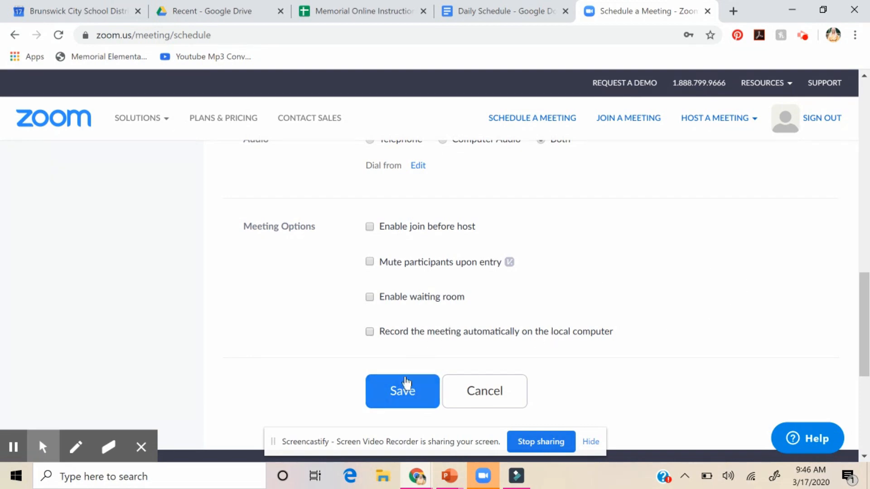
pyautogui.click(402, 391)
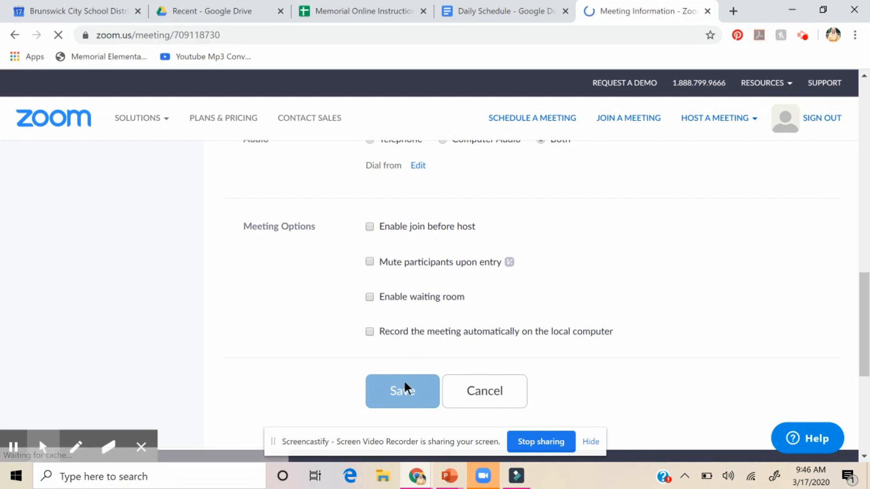
pyautogui.click(401, 391)
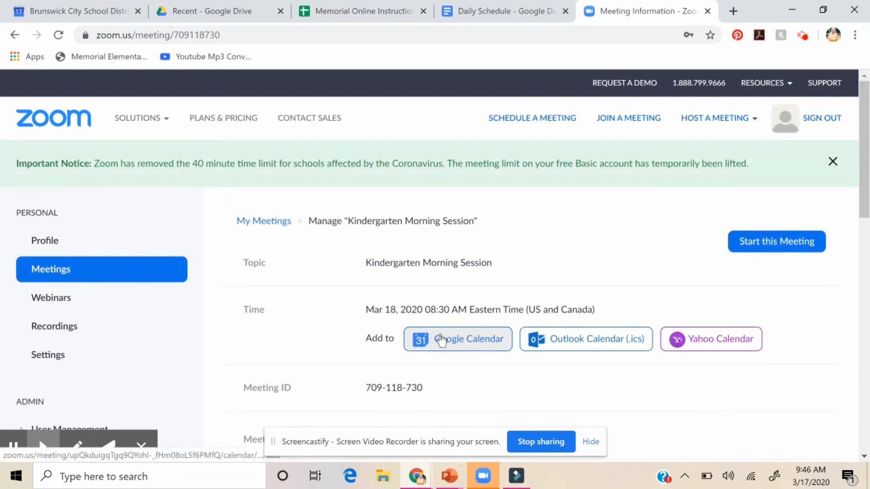
pyautogui.click(456, 339)
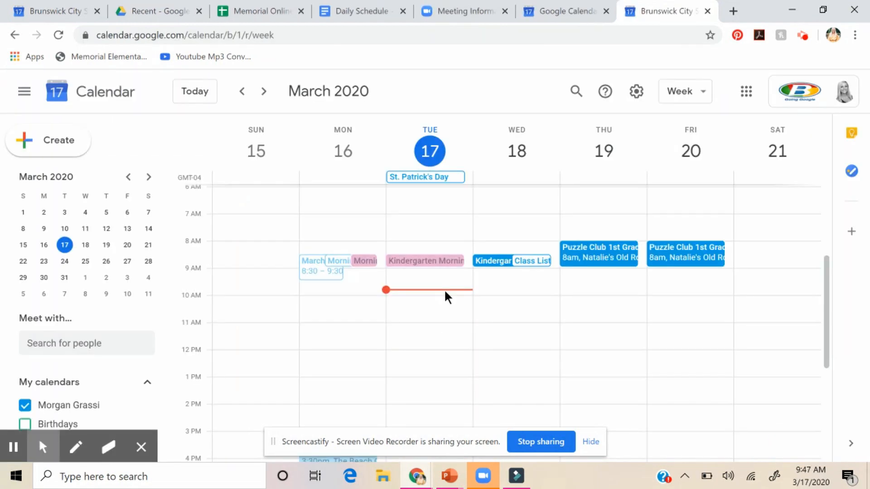
pyautogui.moveTo(444, 289)
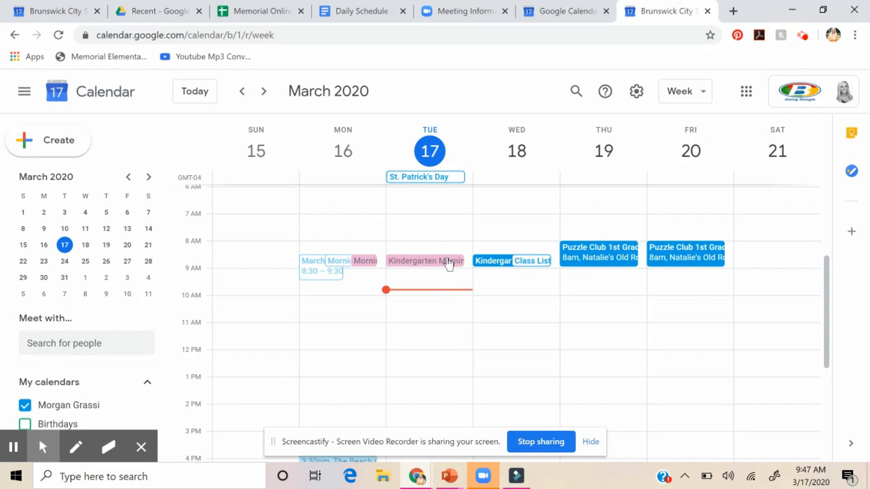
pyautogui.moveTo(399, 301)
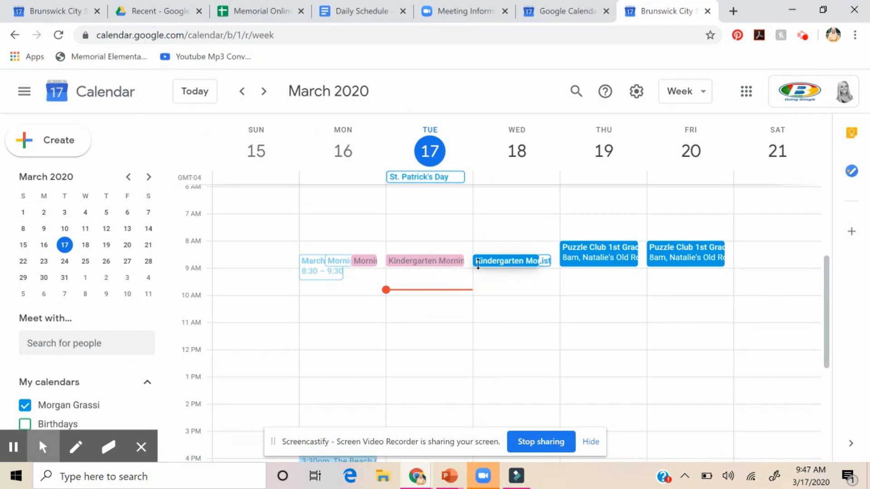
# Step: Open the Mar 18 Kindergarten Morning Session event and its Options menu
pyautogui.click(509, 260)
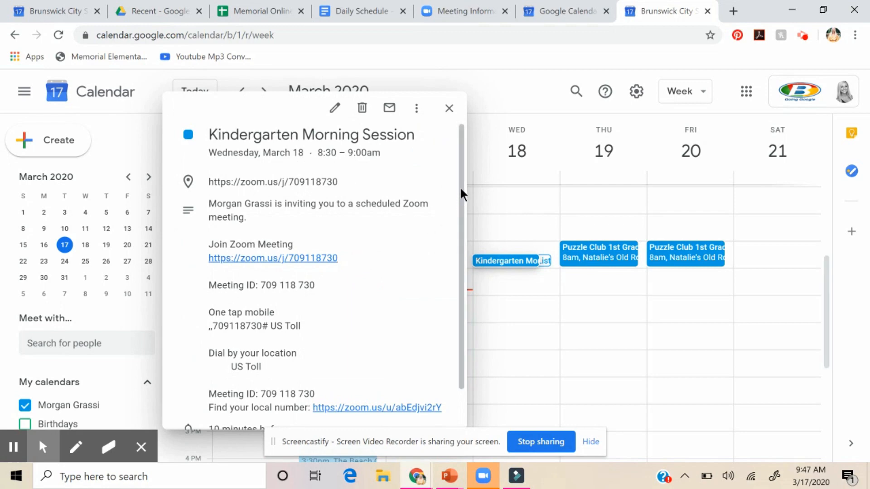
pyautogui.moveTo(460, 184)
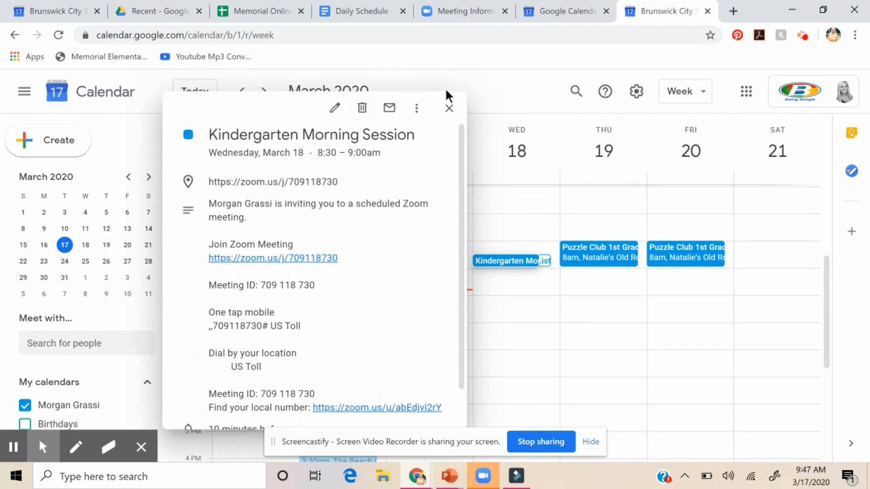
pyautogui.click(416, 107)
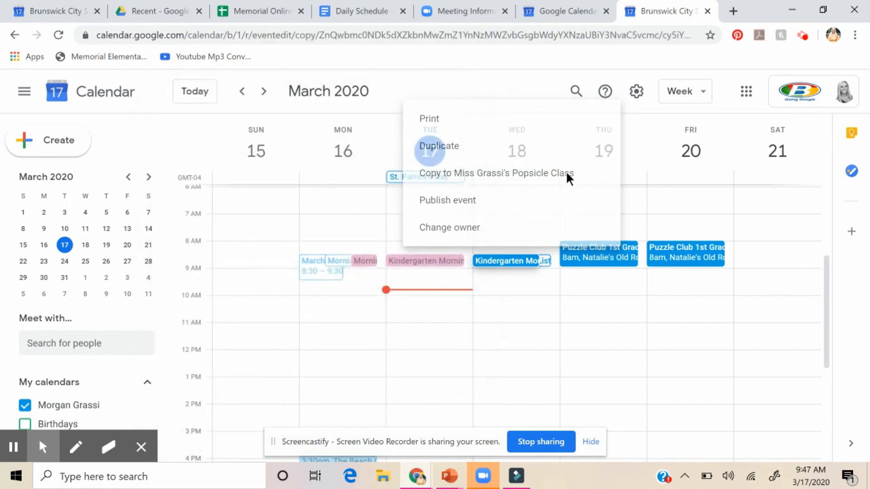
# Step: Copy the event to Miss Grassi's Popsicle Class calendar and save the copy
pyautogui.click(438, 146)
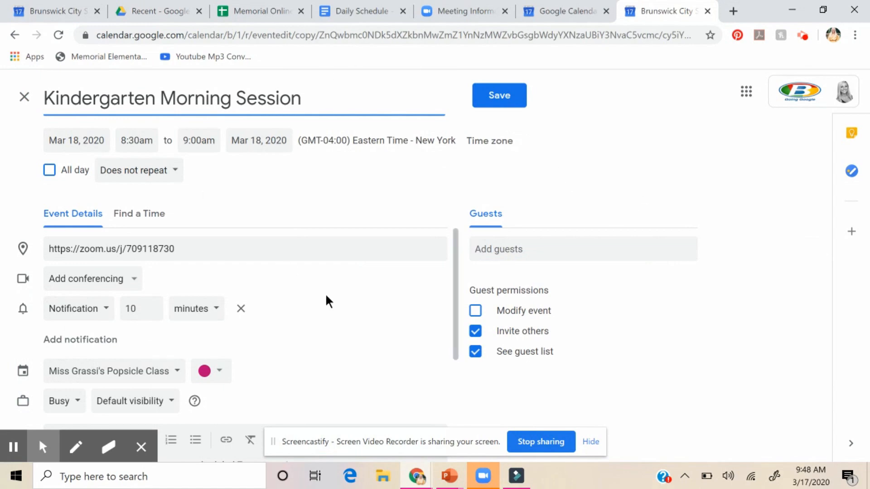
pyautogui.click(582, 249)
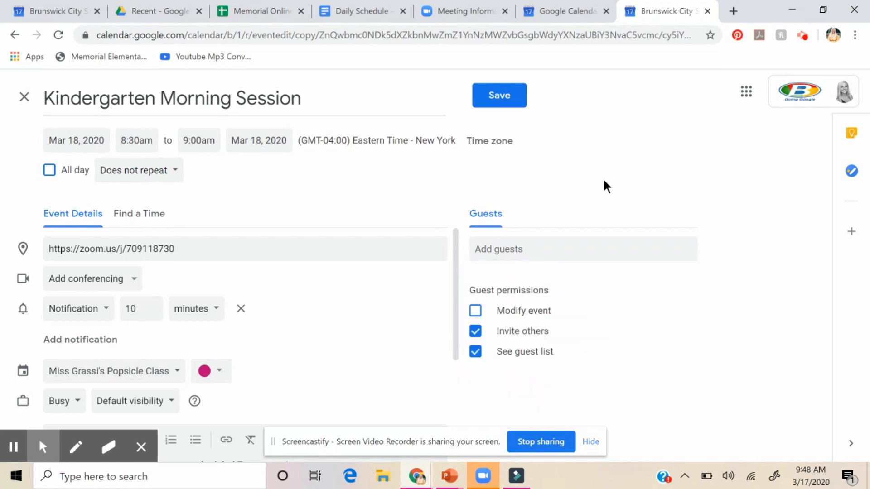
pyautogui.moveTo(472, 144)
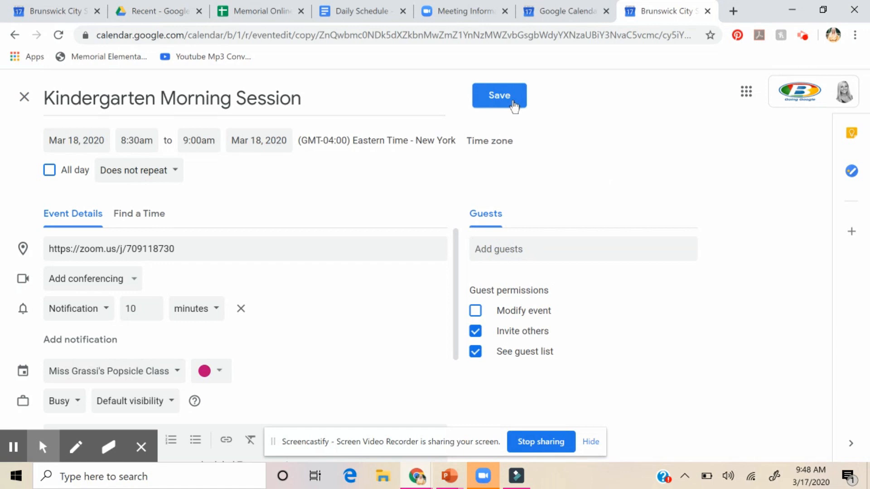
pyautogui.click(498, 95)
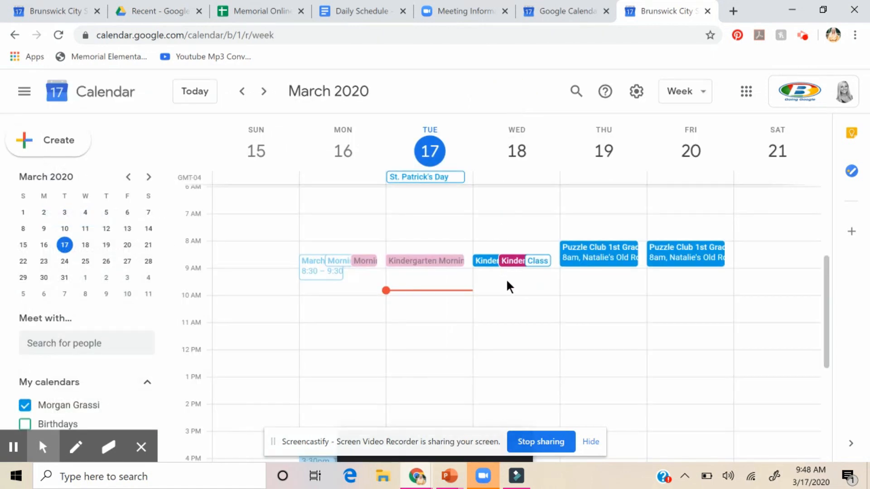
pyautogui.moveTo(855, 317)
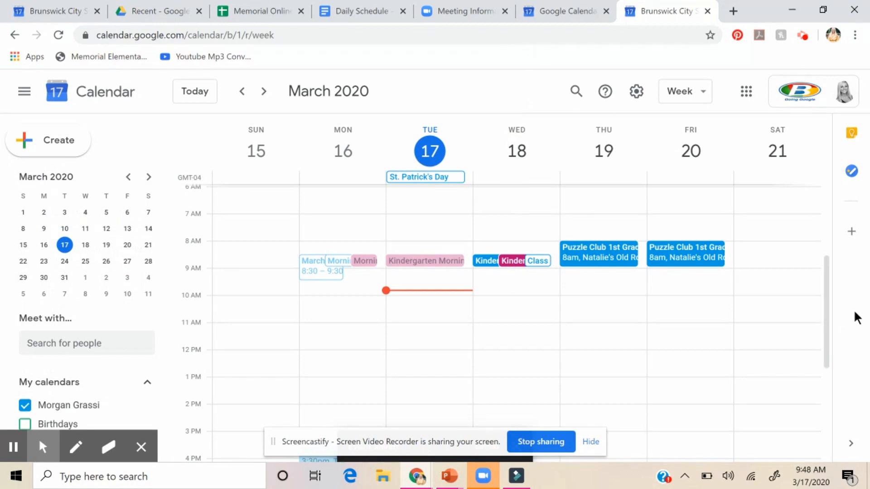